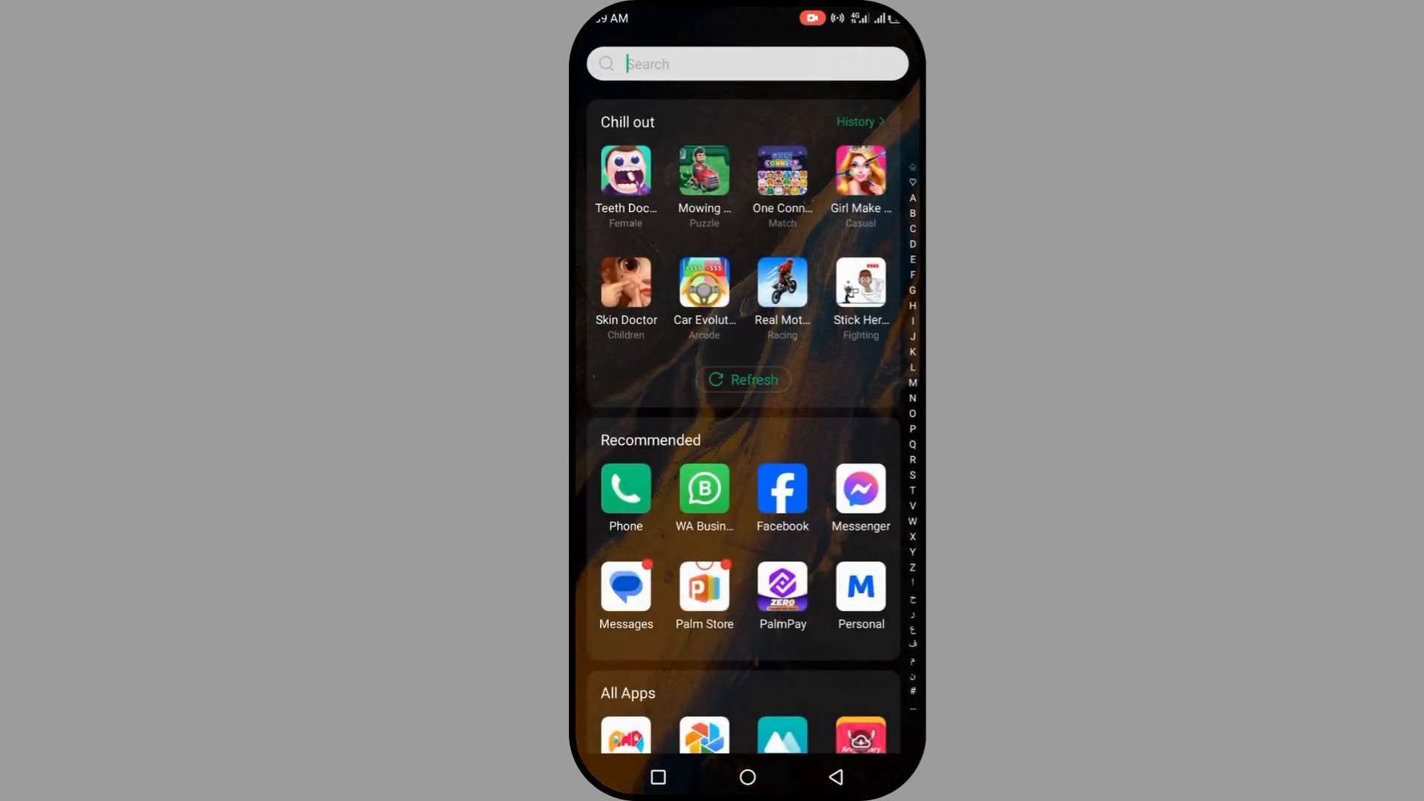
Step: Search the app drawer for 'Yo', then dismiss the search to return to All Apps
{"action": "type", "text": "You"}
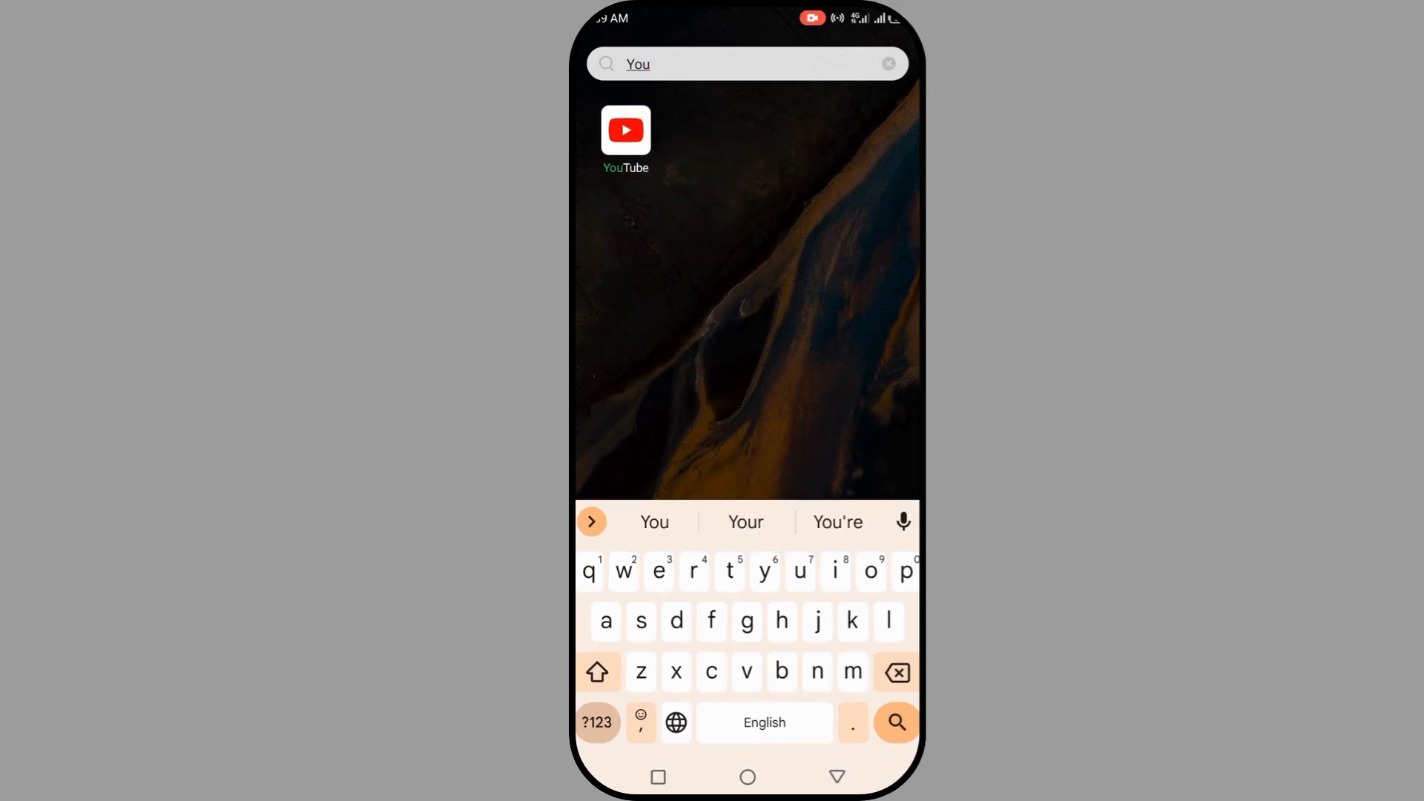
{"action": "left_click", "coordinate": [888, 64]}
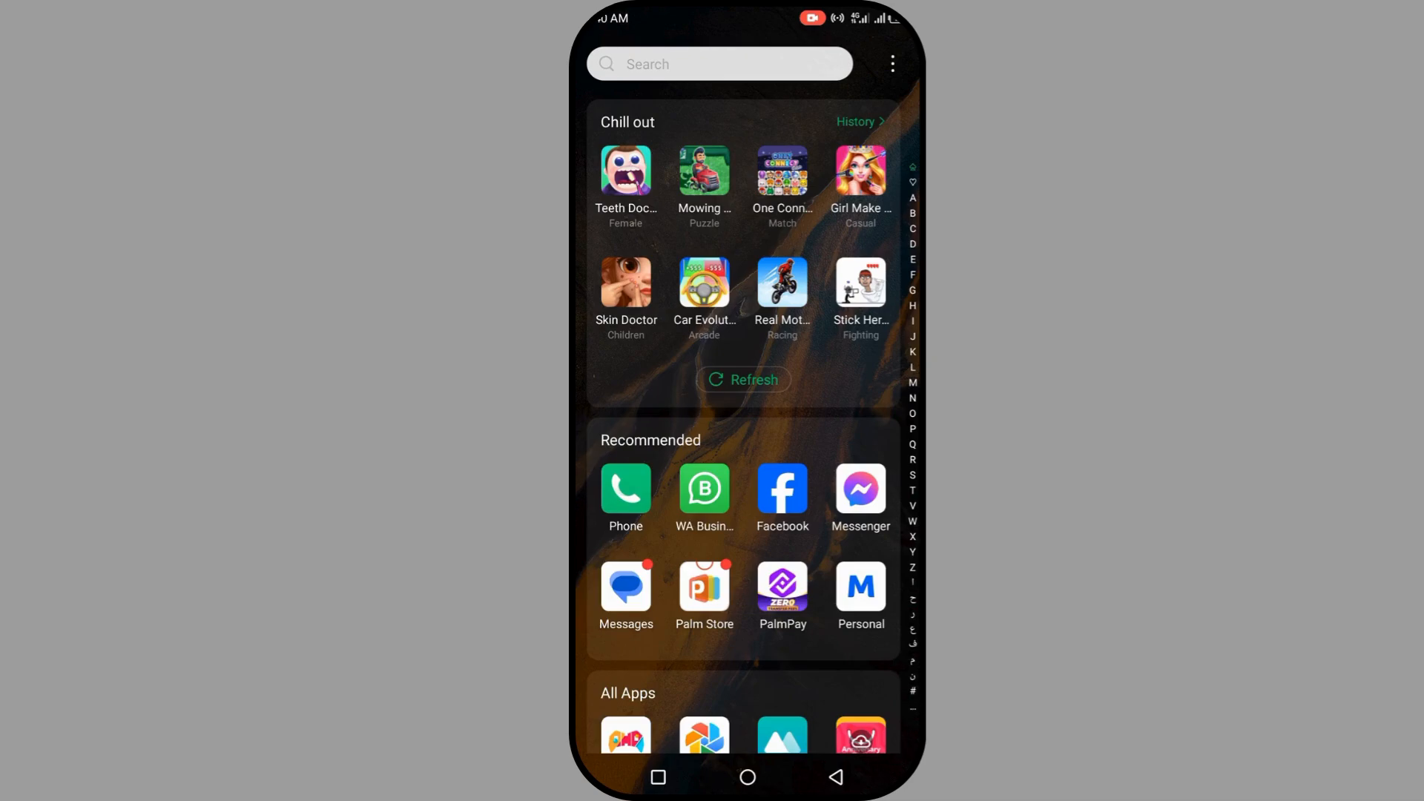
Step: Scroll the All Apps list to its end until the YT Music icon is visible
{"action": "scroll", "scroll_direction": "down", "scroll_amount": 3}
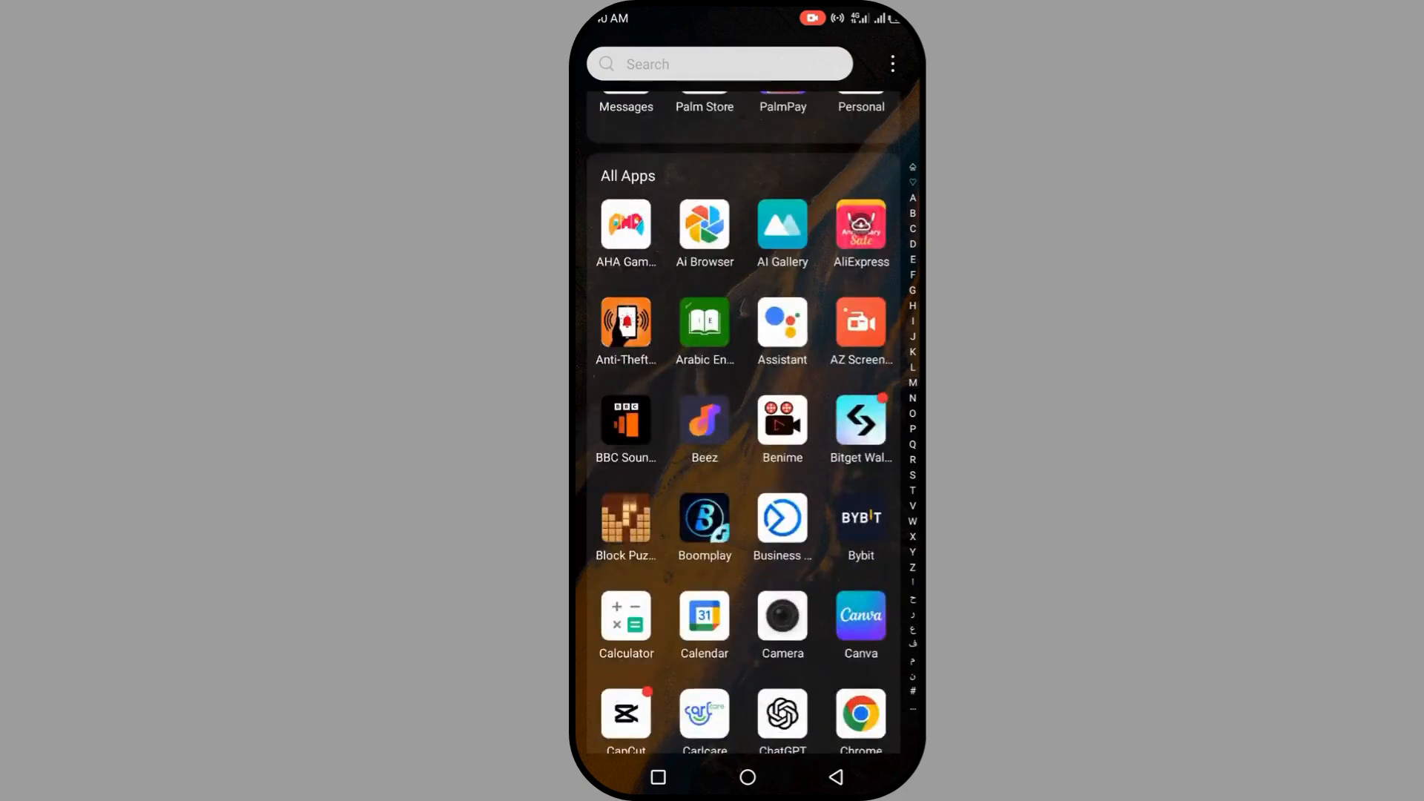
{"action": "scroll", "scroll_direction": "down", "scroll_amount": 3}
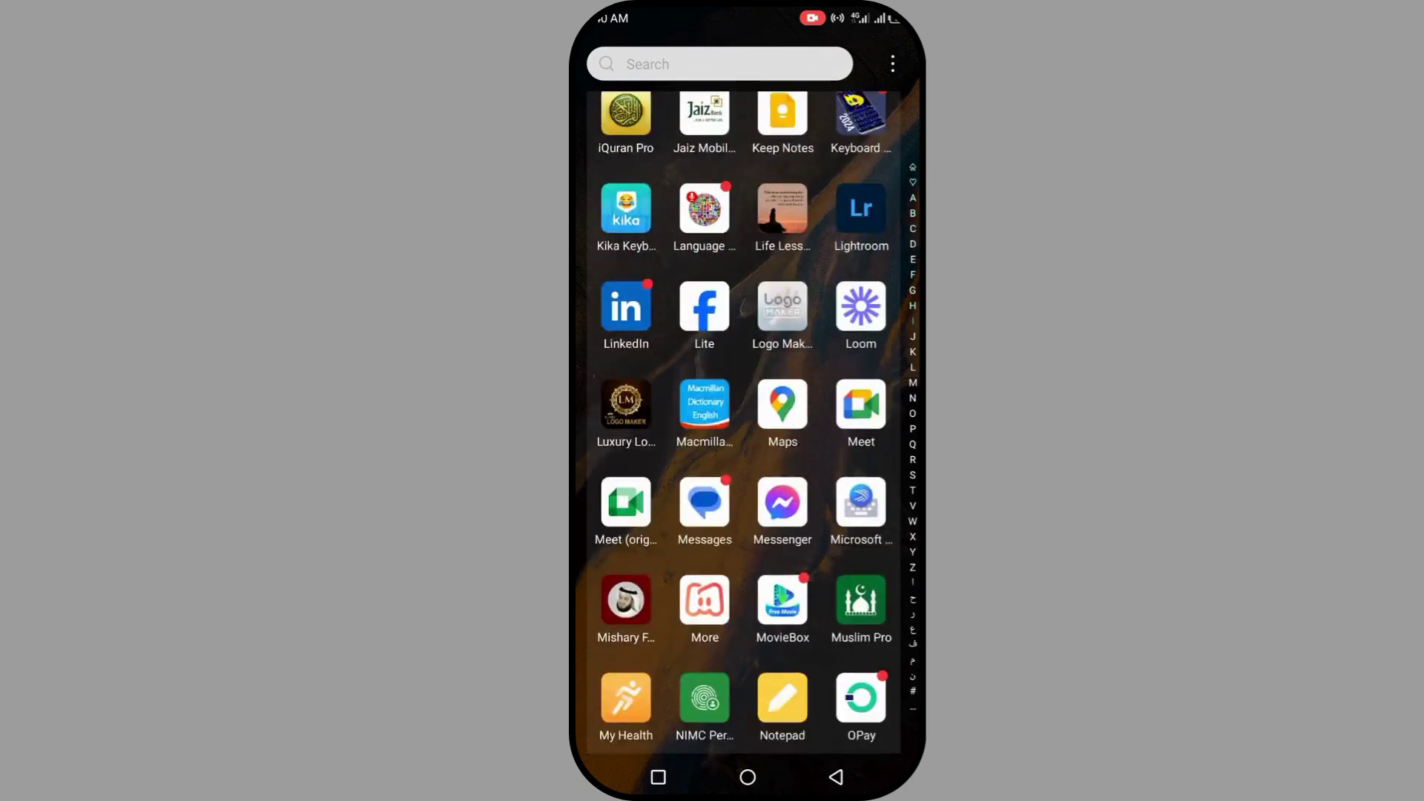
{"action": "scroll", "scroll_direction": "down", "scroll_amount": 3}
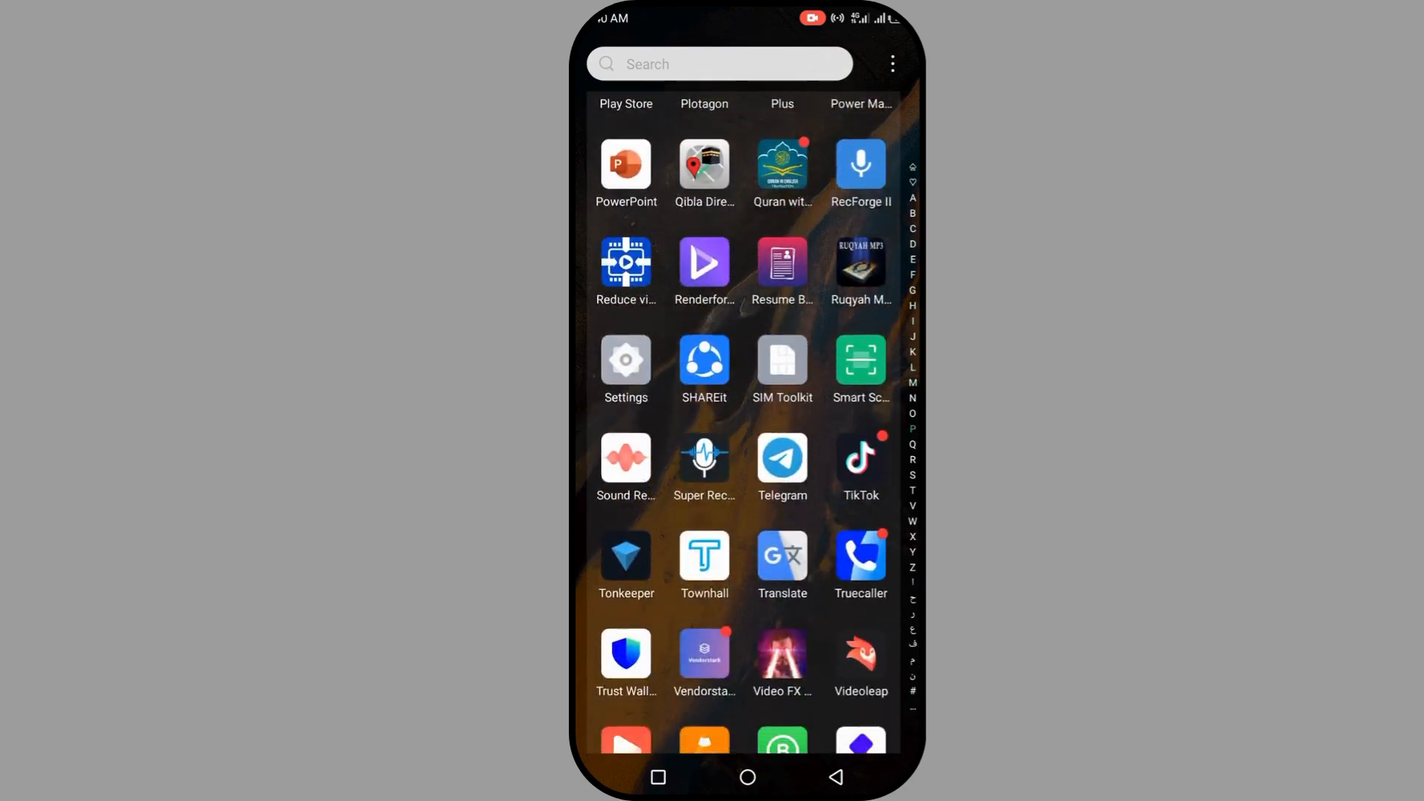
{"action": "scroll", "scroll_direction": "down", "scroll_amount": 3}
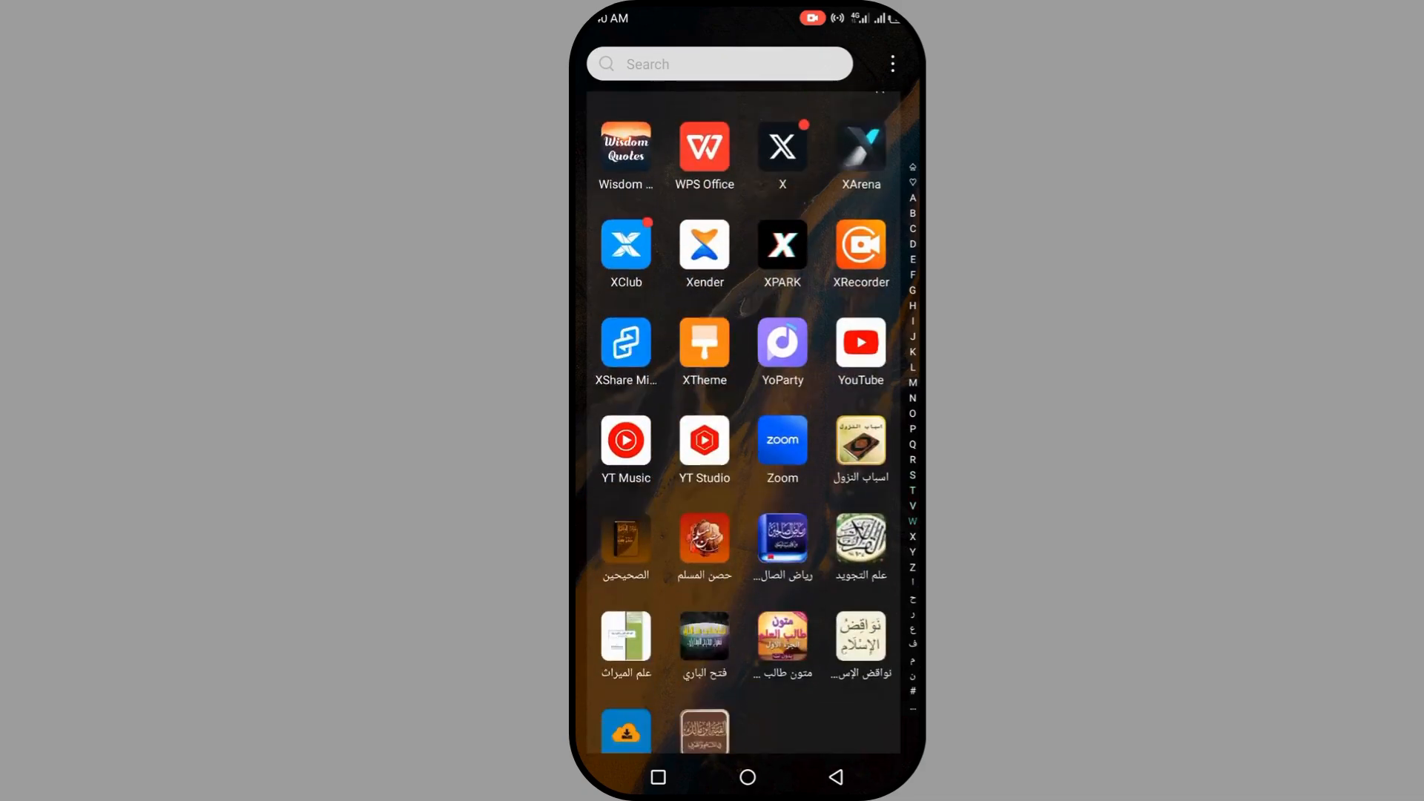
{"action": "scroll", "scroll_direction": "down", "scroll_amount": 3}
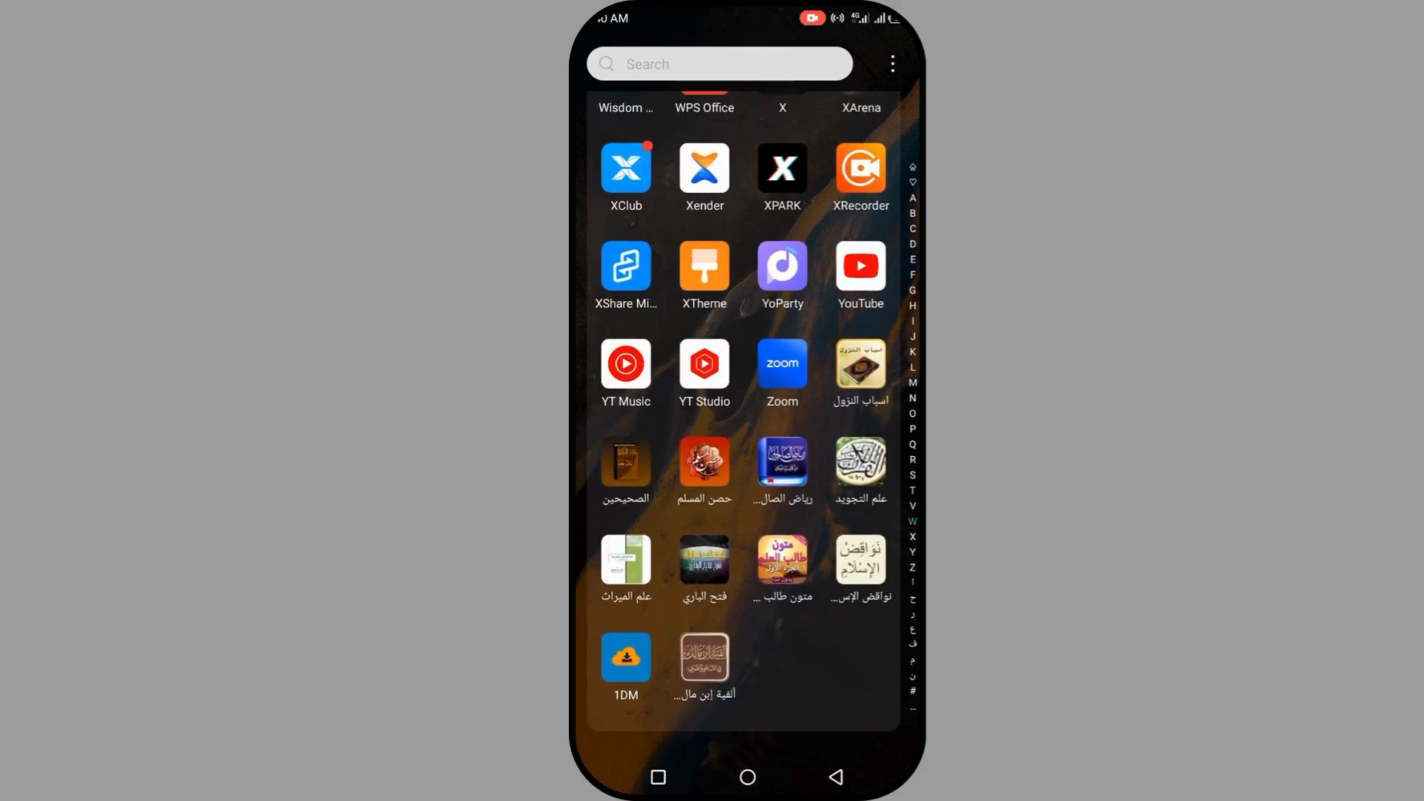
Step: Launch YT Music and sign in to the account from the welcome screen
{"action": "left_click", "coordinate": [624, 365]}
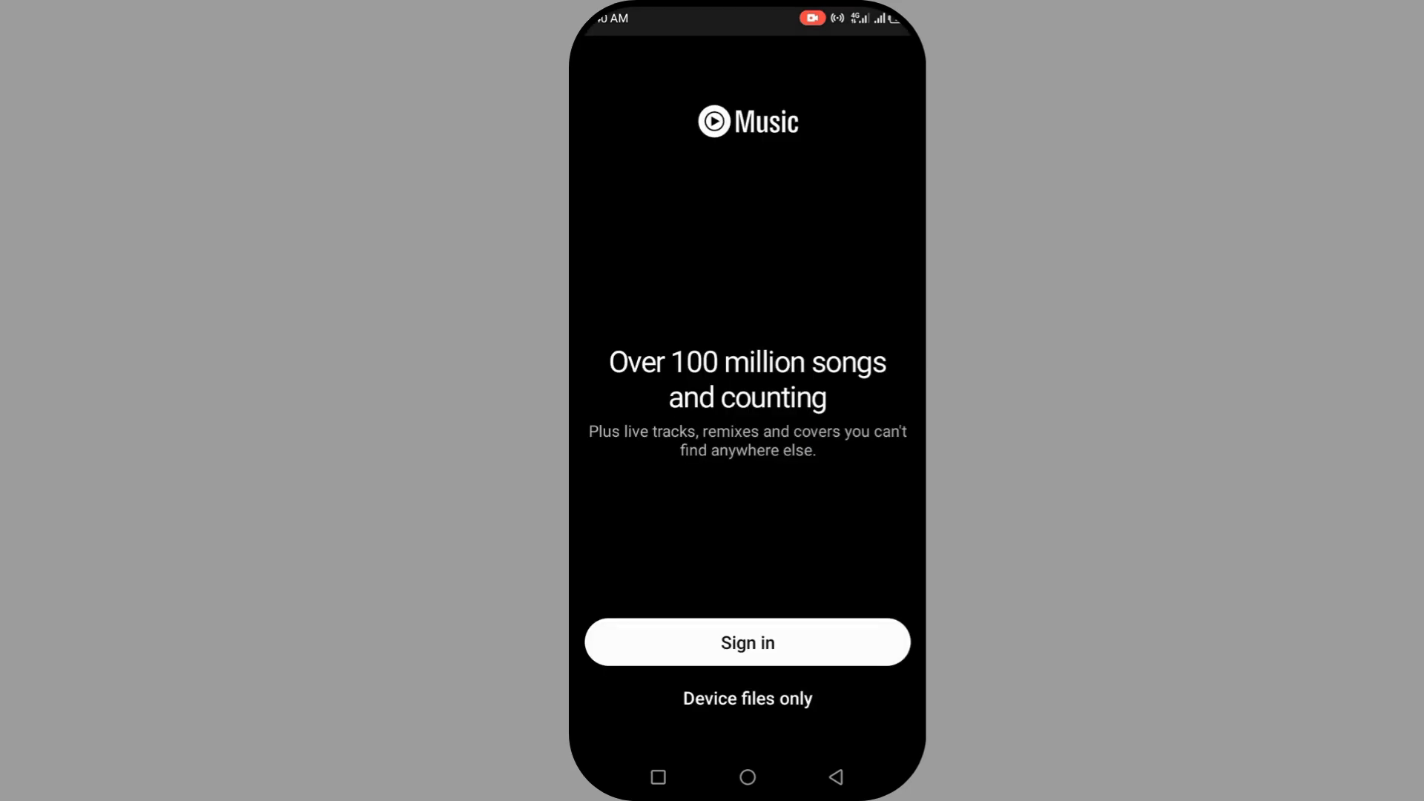
{"action": "left_click", "coordinate": [747, 642]}
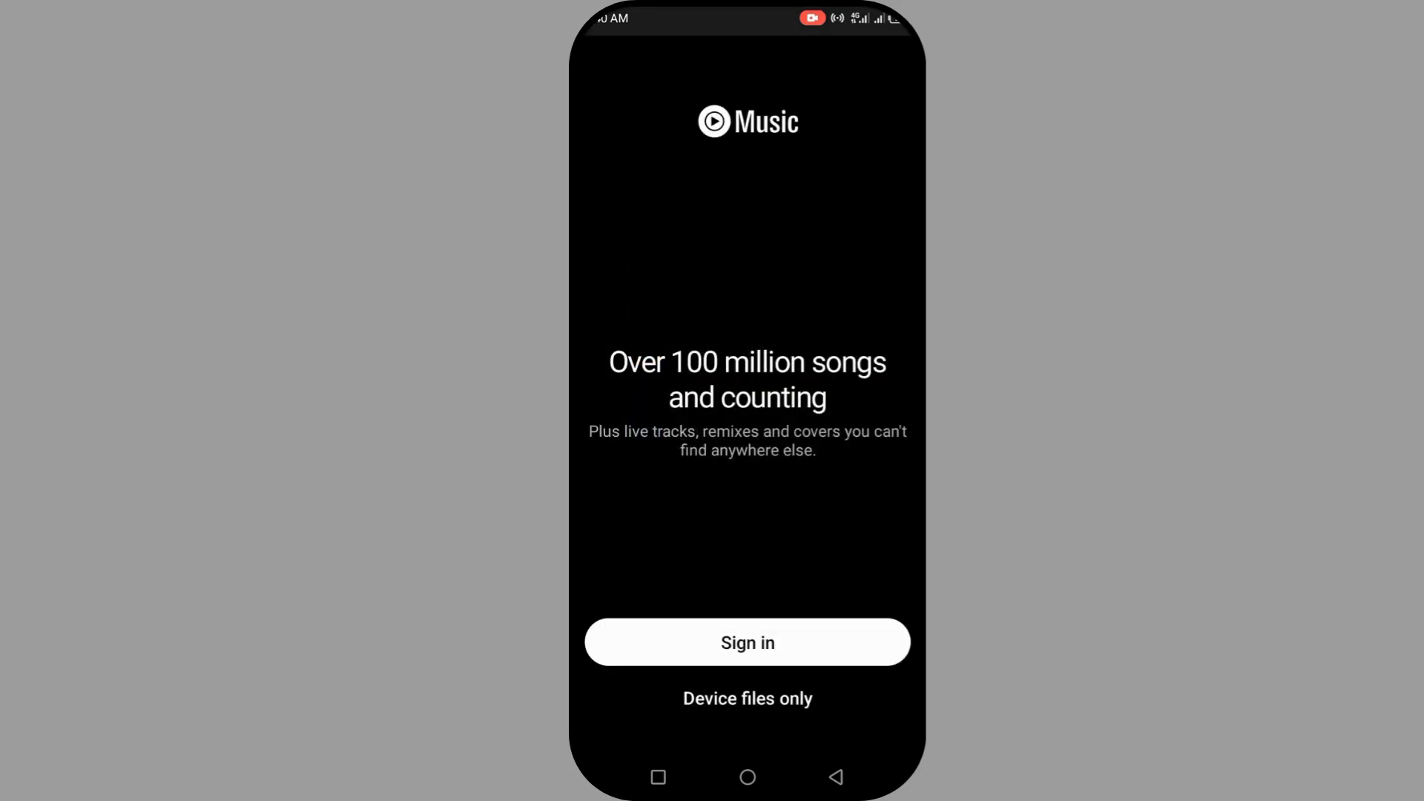
{"action": "left_click", "coordinate": [747, 642]}
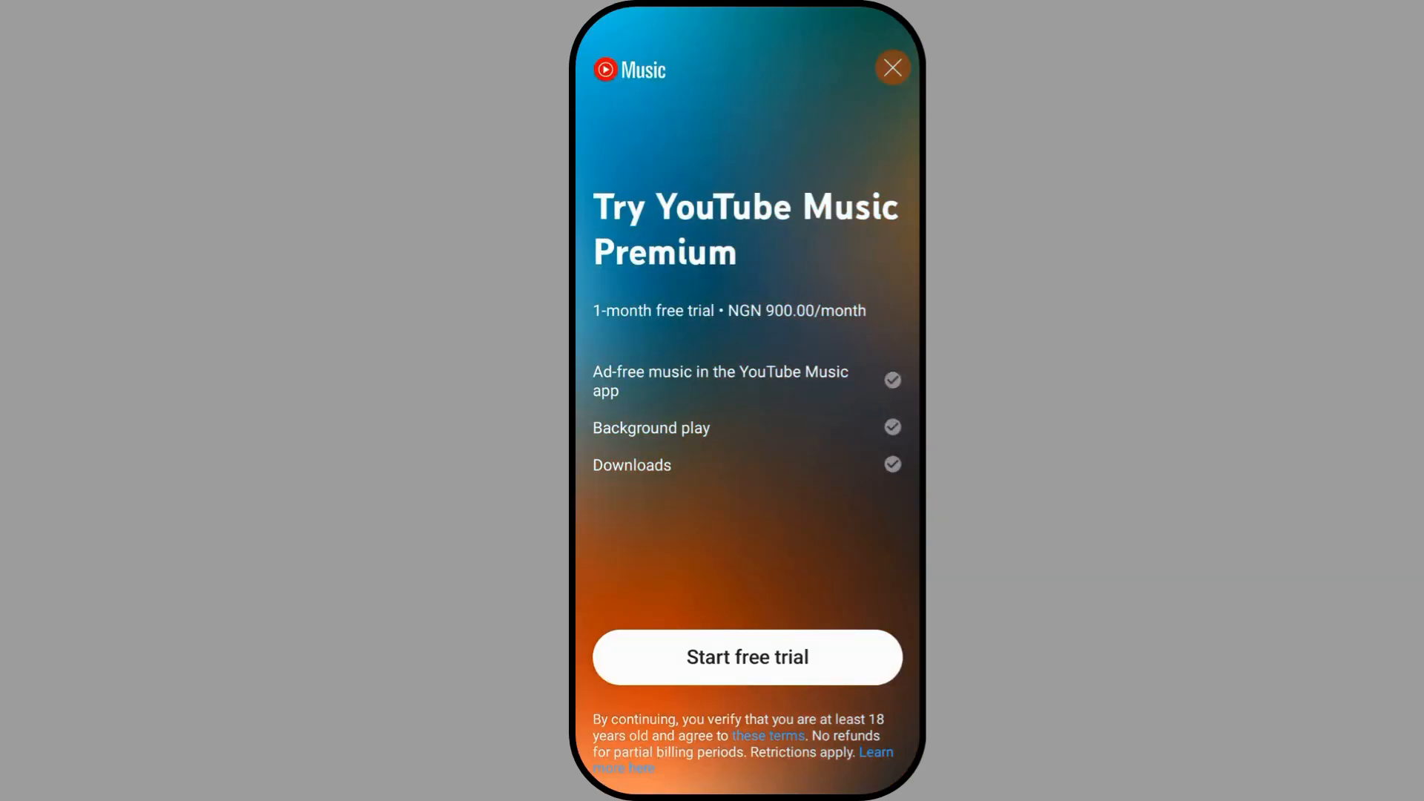
Step: Start the one-month free Premium trial and finish onboarding into the home feed
{"action": "left_click", "coordinate": [748, 657]}
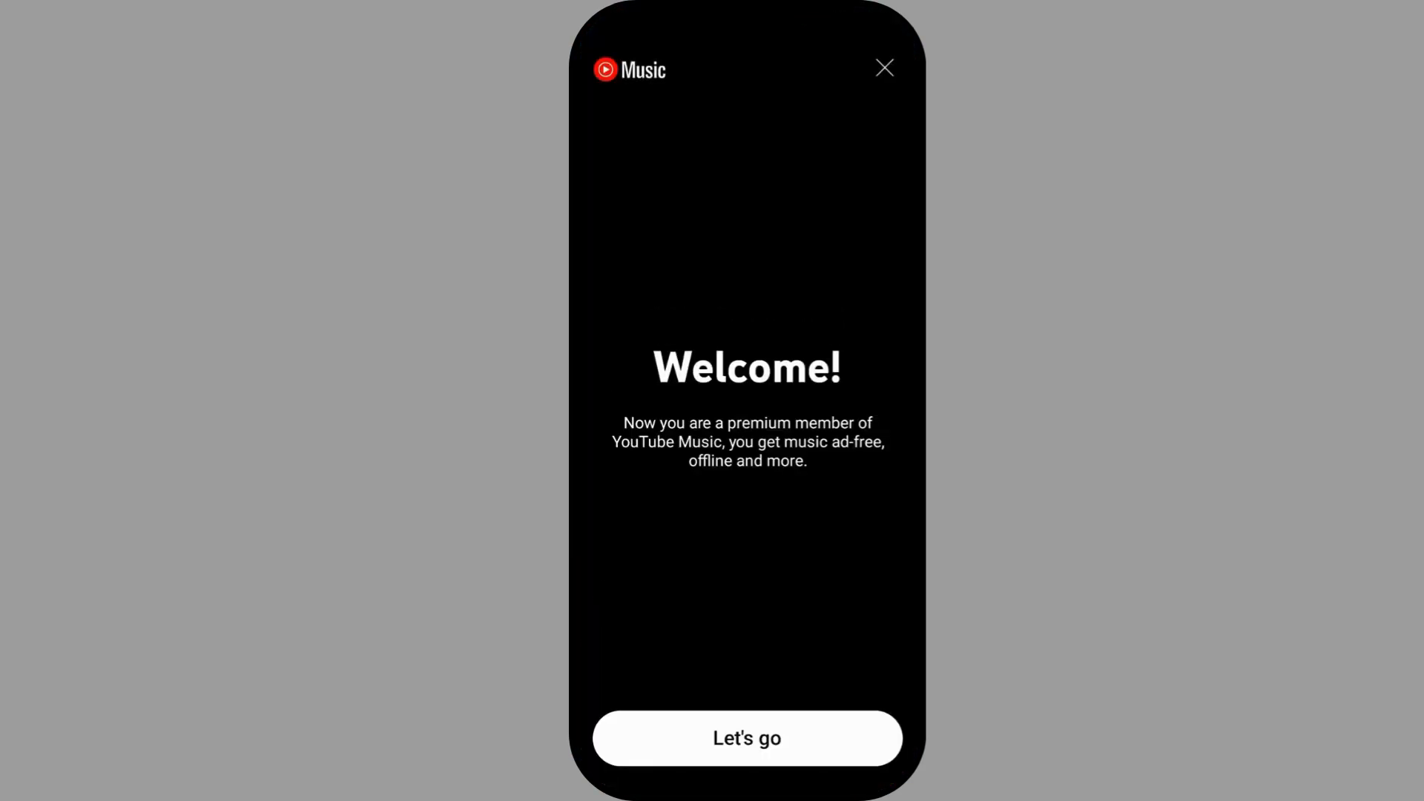
{"action": "left_click", "coordinate": [746, 737]}
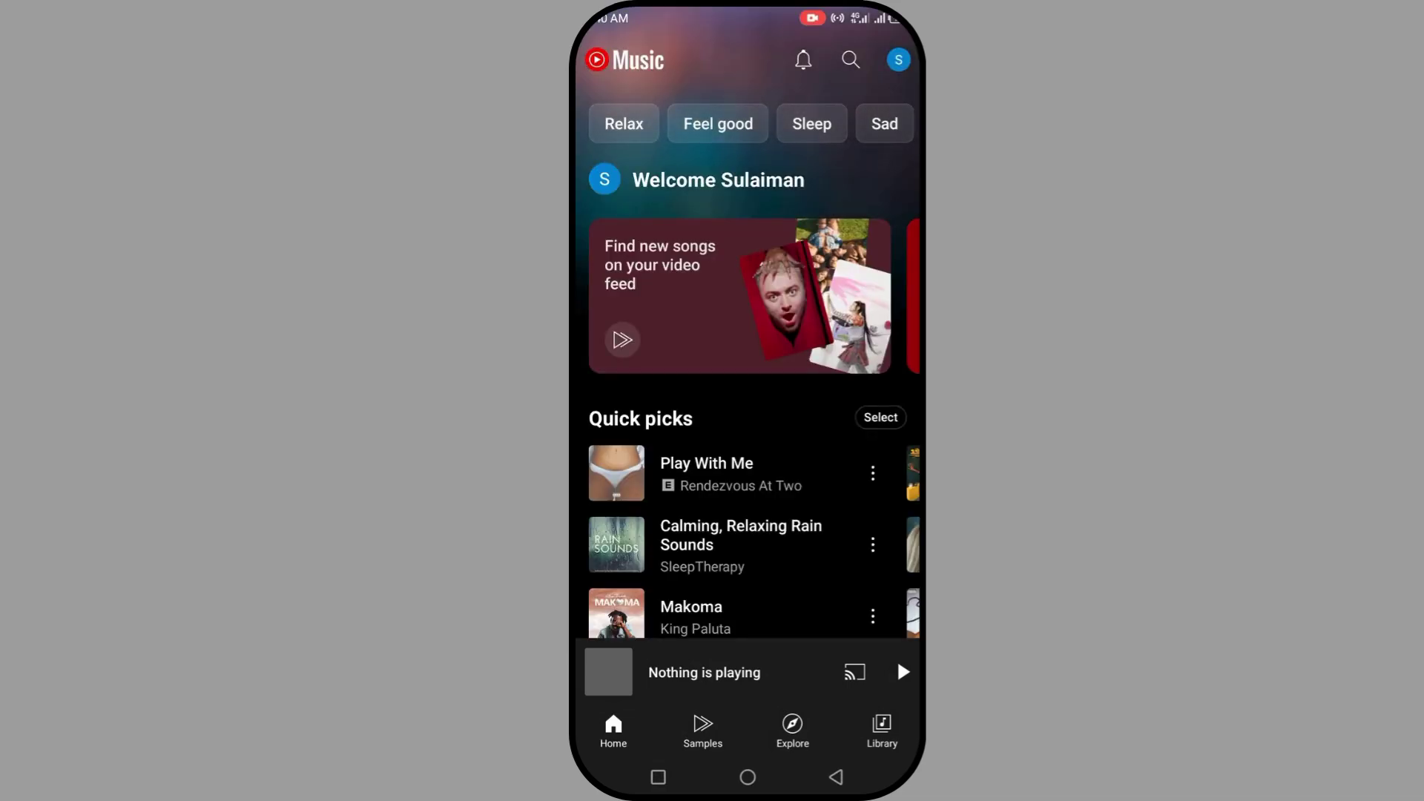
Step: Scroll the Home feed down to reach a Rexxie & Mohbad track
{"action": "scroll", "scroll_direction": "down", "scroll_amount": 3}
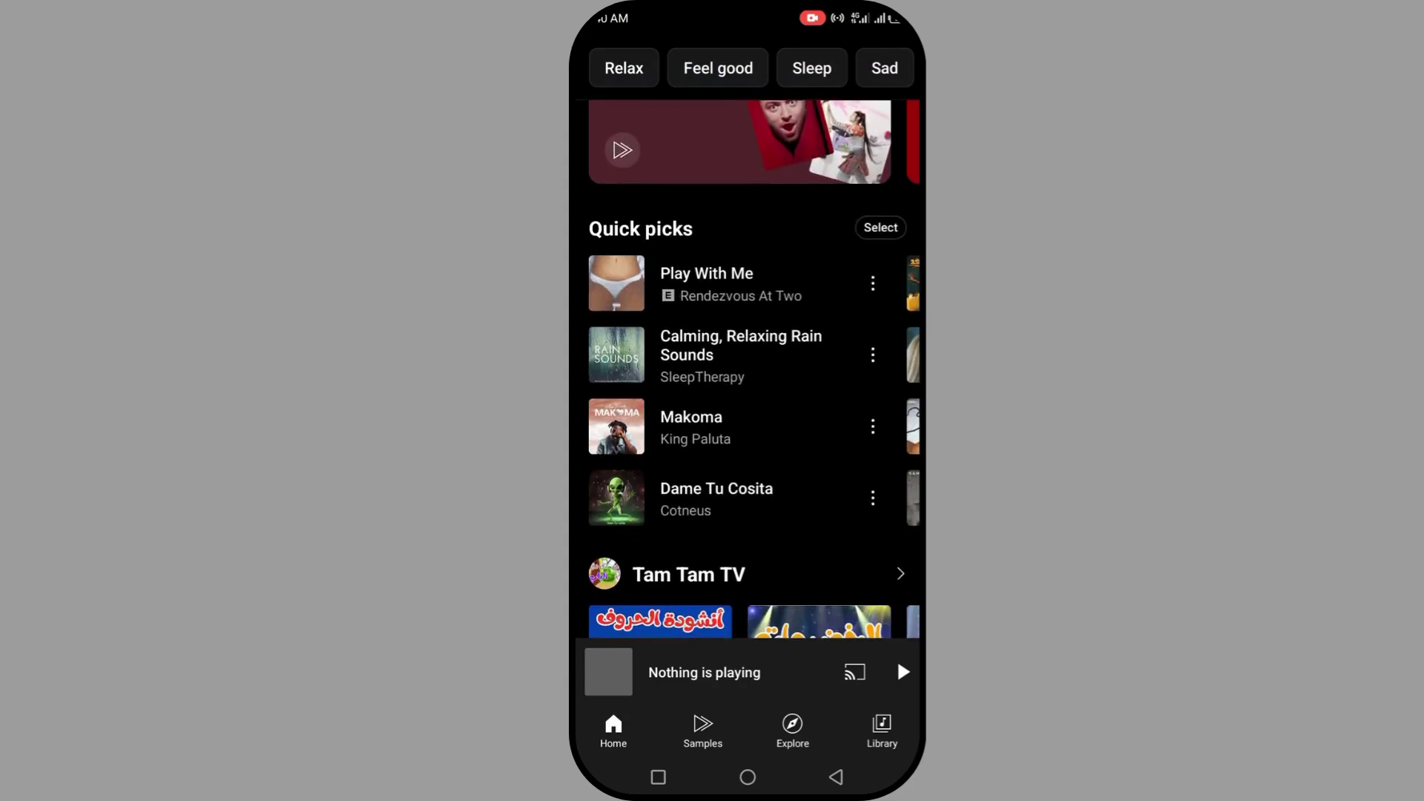
{"action": "scroll", "scroll_direction": "down", "scroll_amount": 3}
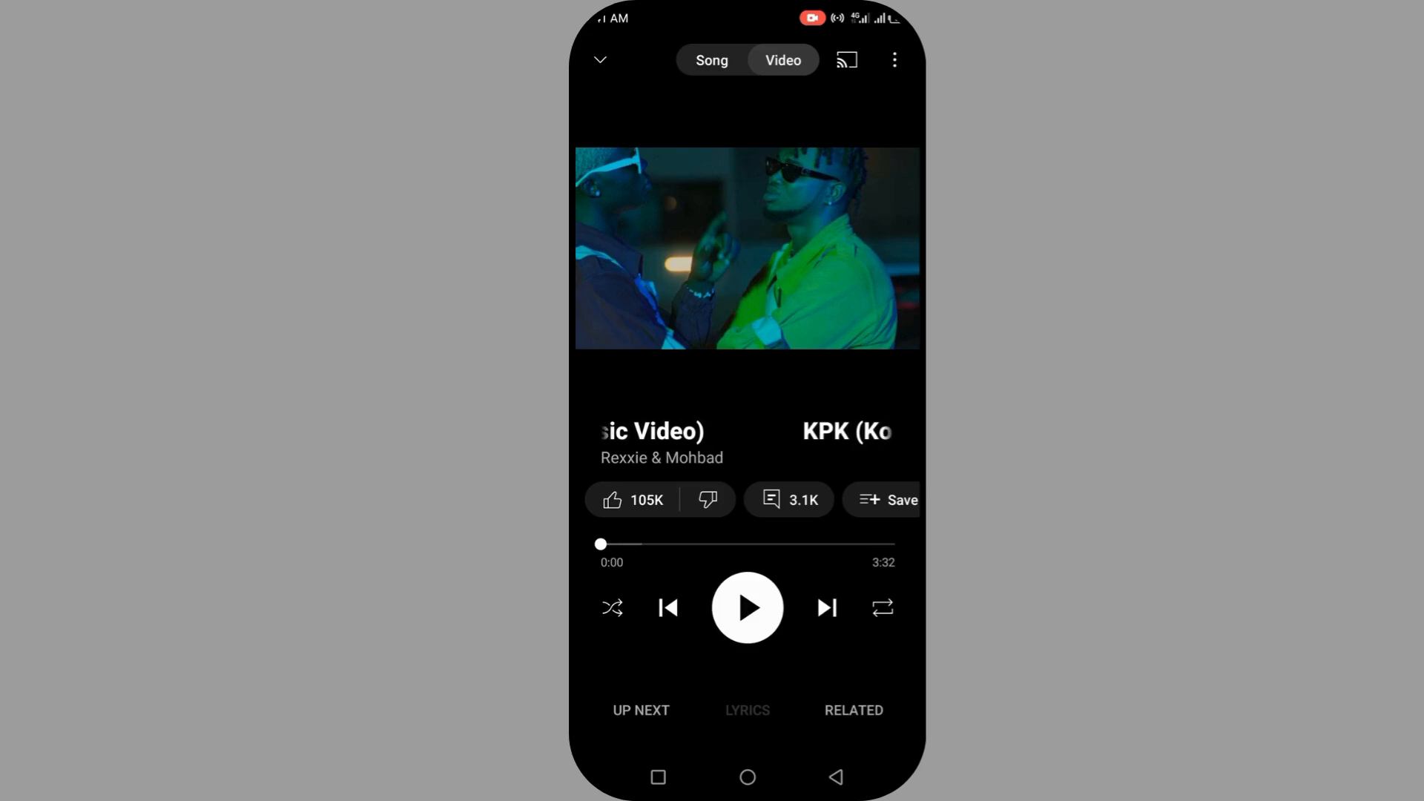
Step: Show the Up Next queue for the KPK (Ko Por Ke) video and browse its autoplay tracks
{"action": "left_click", "coordinate": [641, 708]}
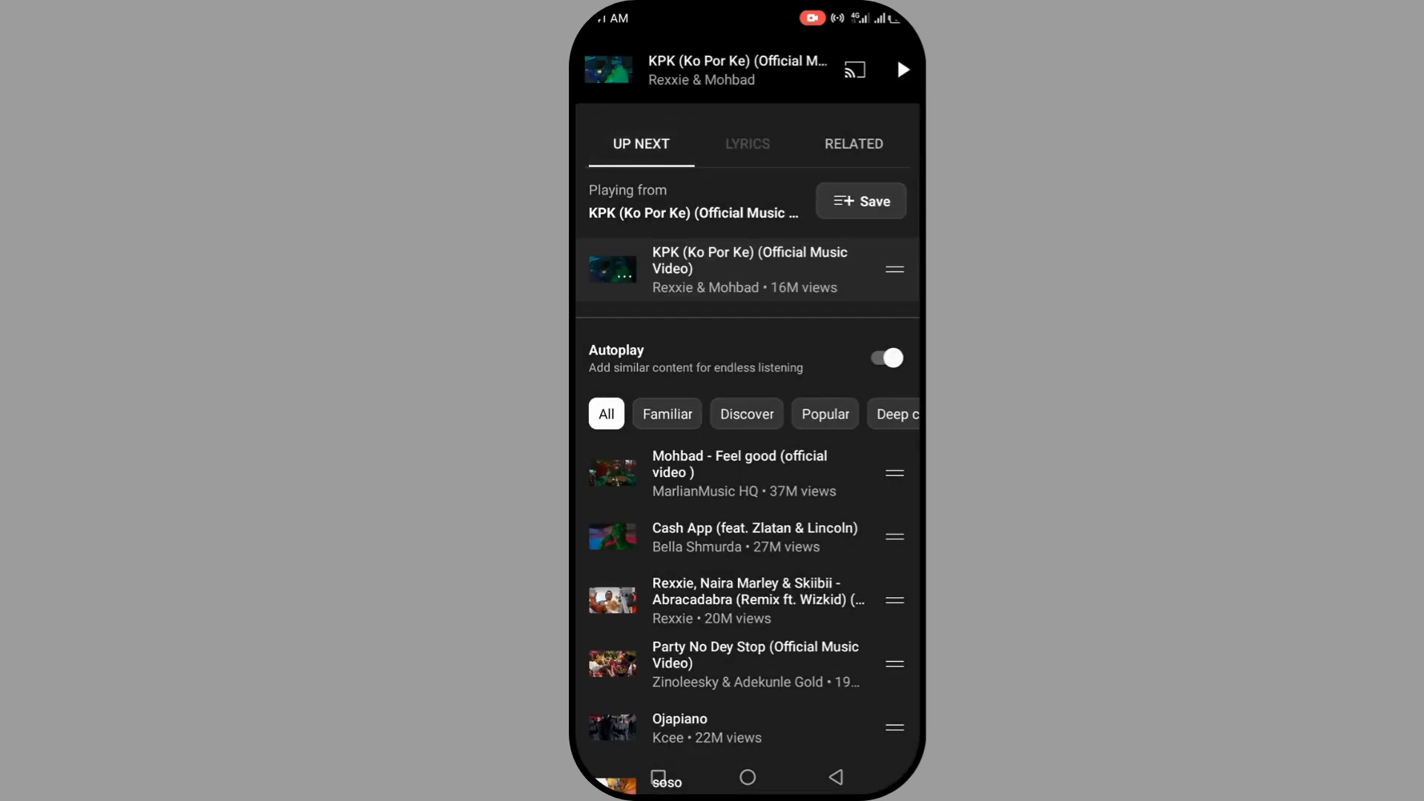
{"action": "scroll", "scroll_direction": "down", "scroll_amount": 3}
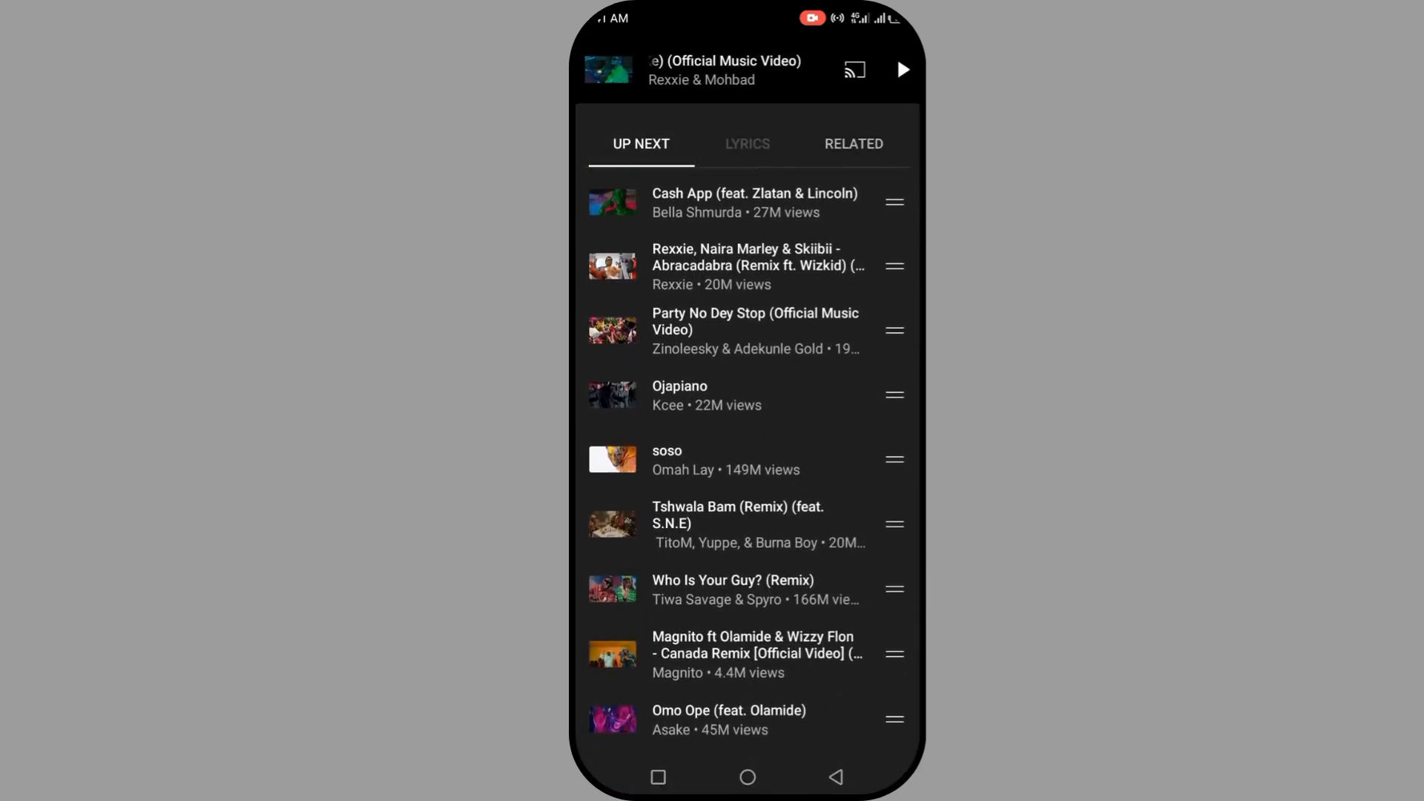